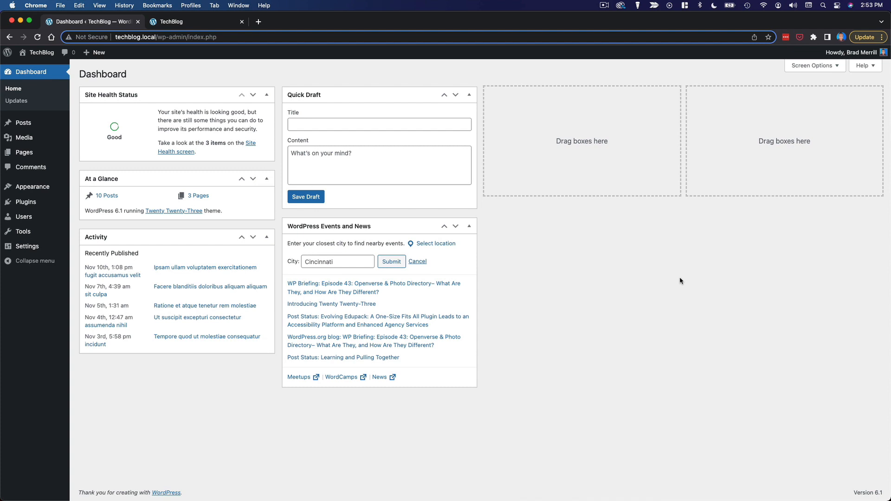
mouse_move(606, 290)
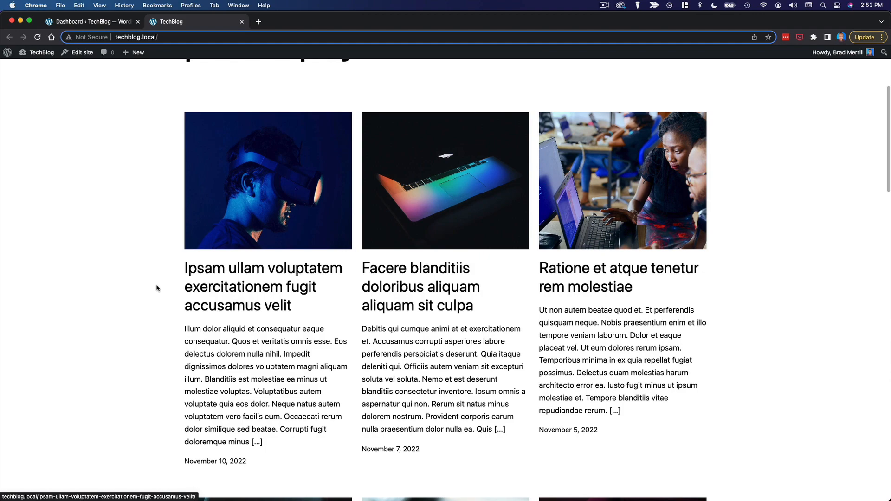
Scroll through the TechBlog sample post on the front end.
scroll("down", 3)
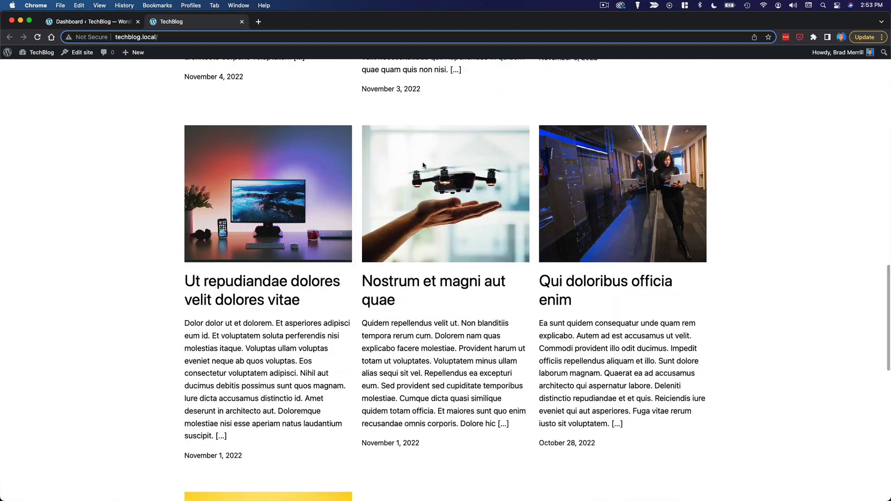
scroll("up", 3)
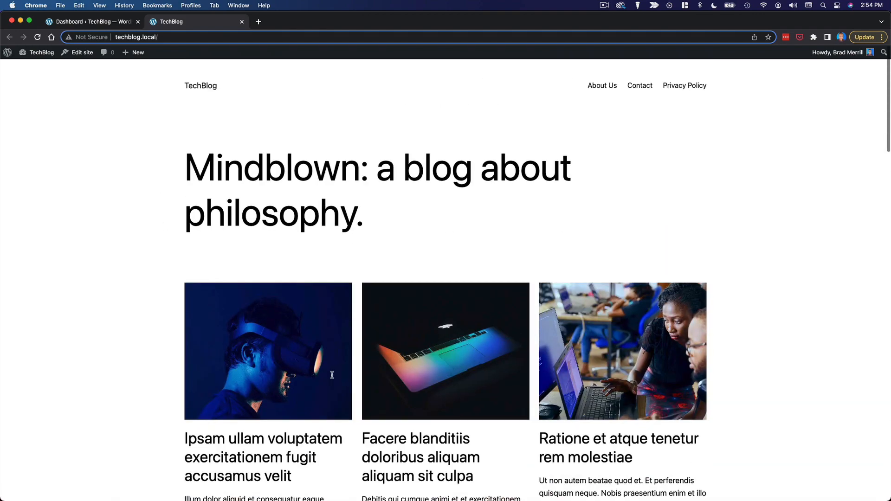
mouse_move(317, 285)
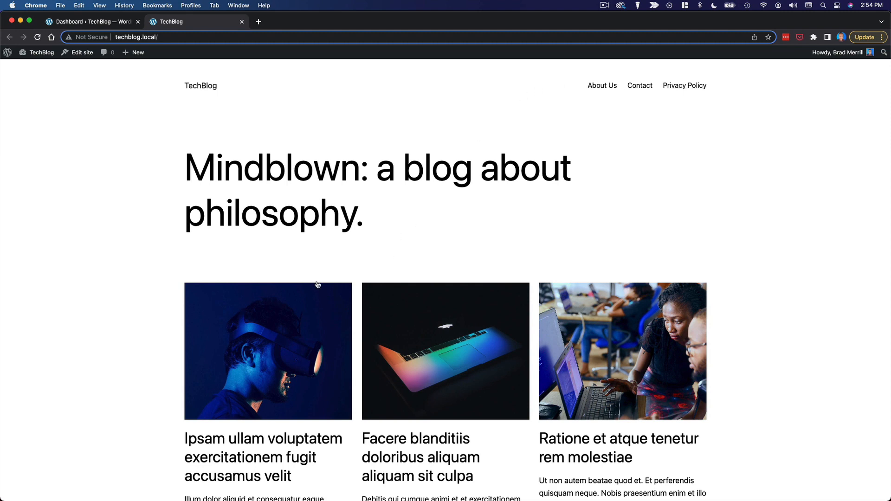
mouse_move(130, 179)
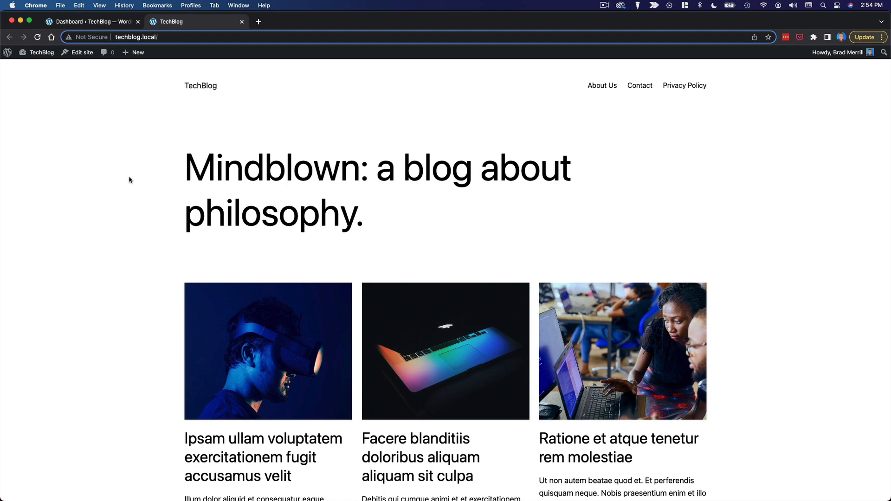
mouse_move(177, 256)
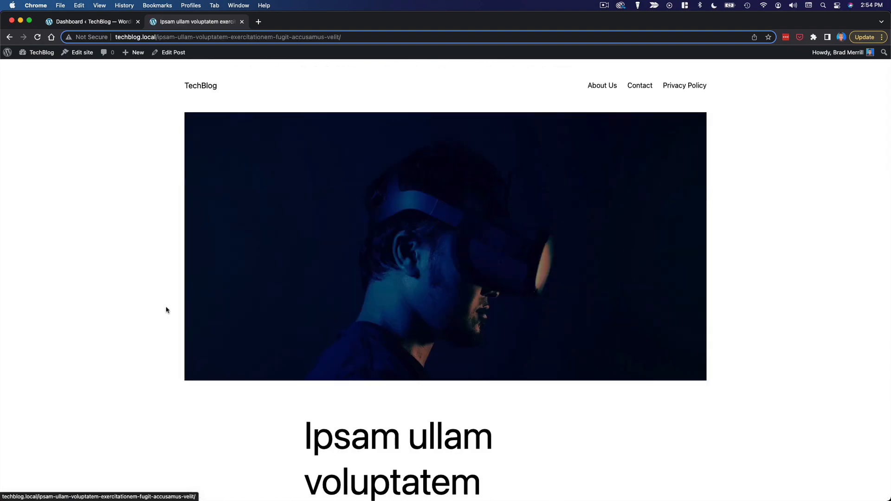
scroll("down", 3)
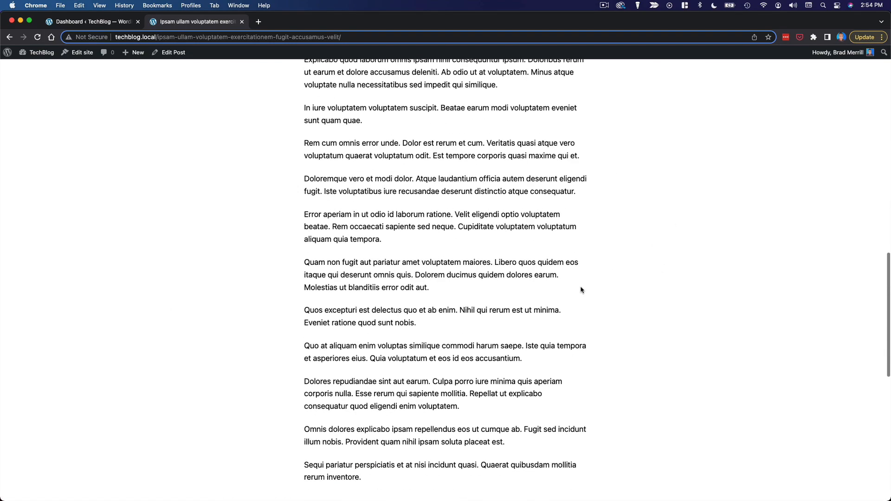
scroll("up", 3)
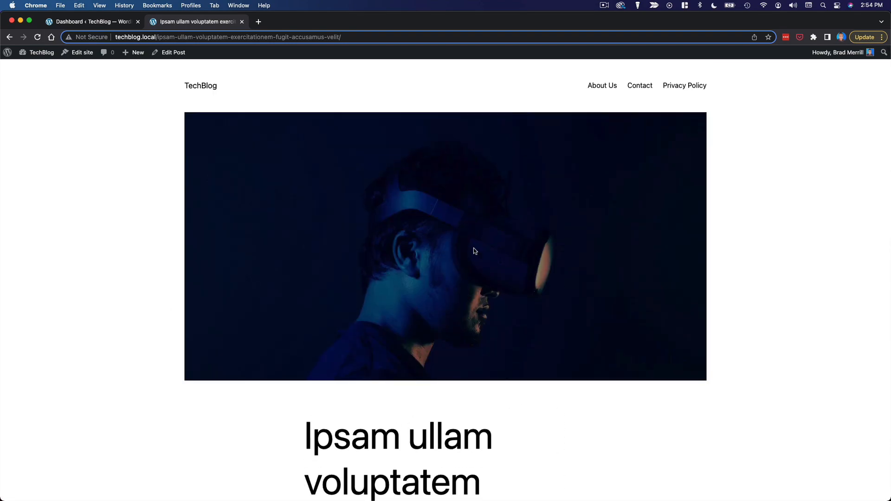
mouse_move(245, 135)
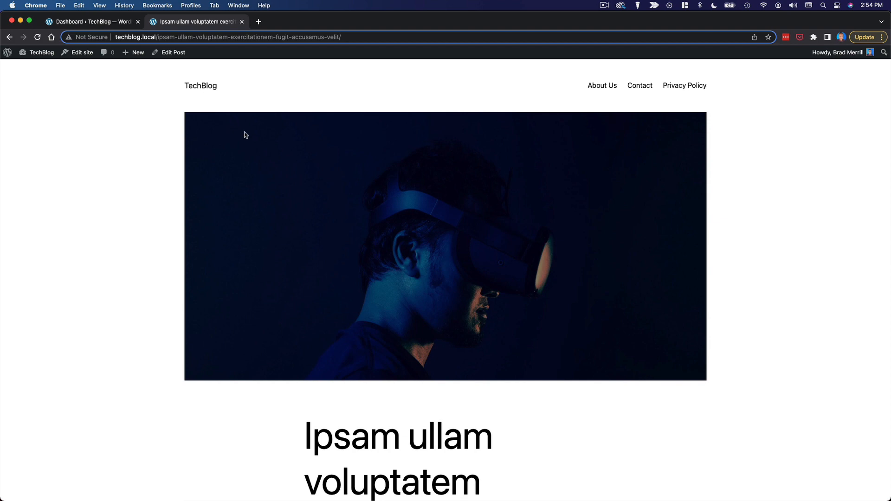
mouse_move(116, 17)
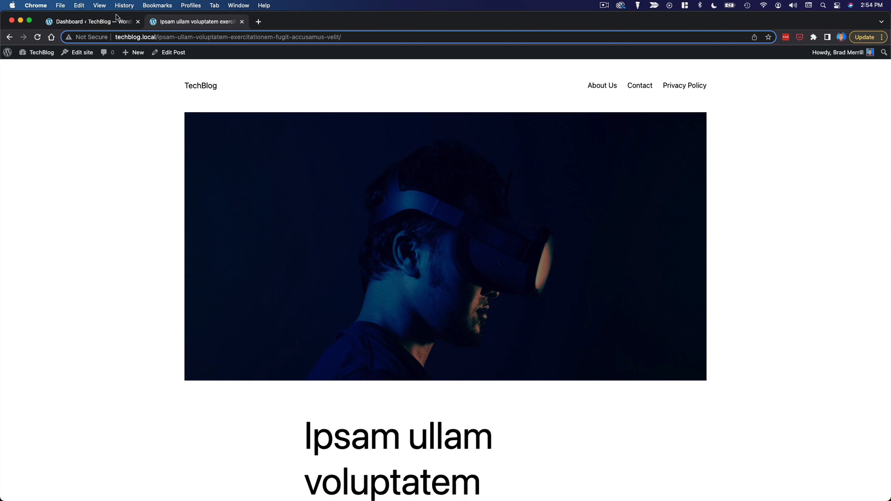
From the admin dashboard, reach Appearance > Themes > Add New Theme to browse popular themes.
left_click(92, 22)
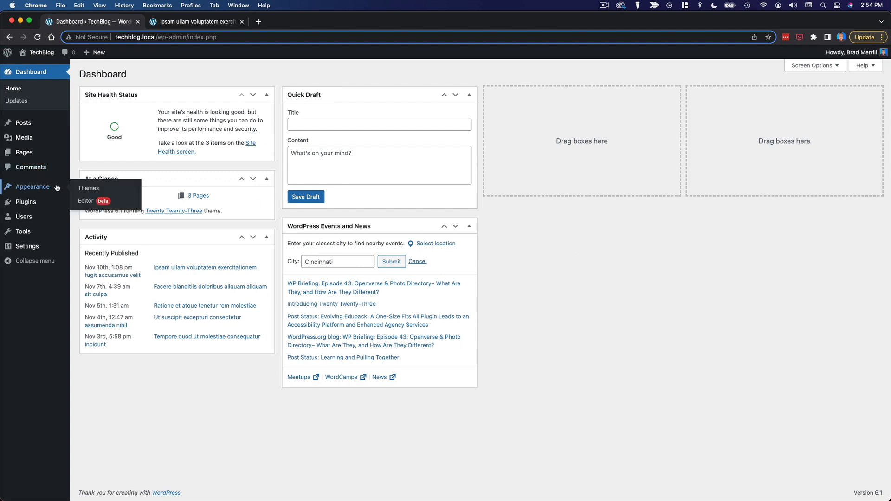
left_click(88, 188)
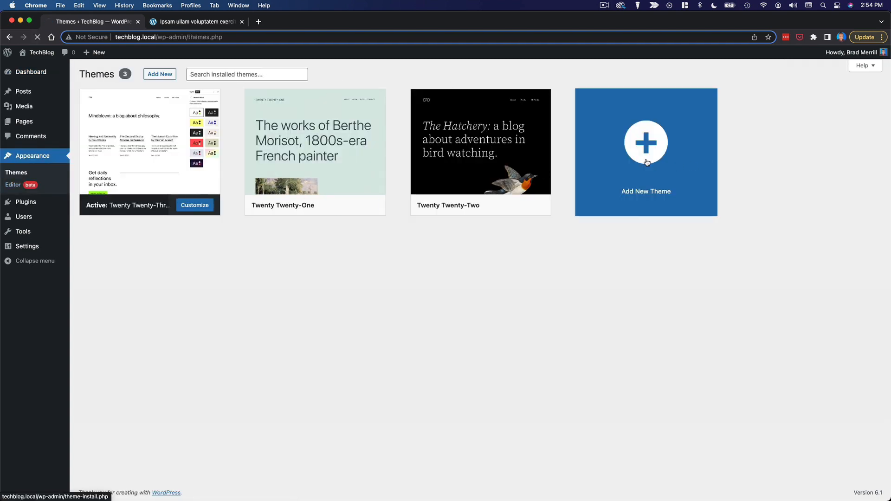
left_click(646, 152)
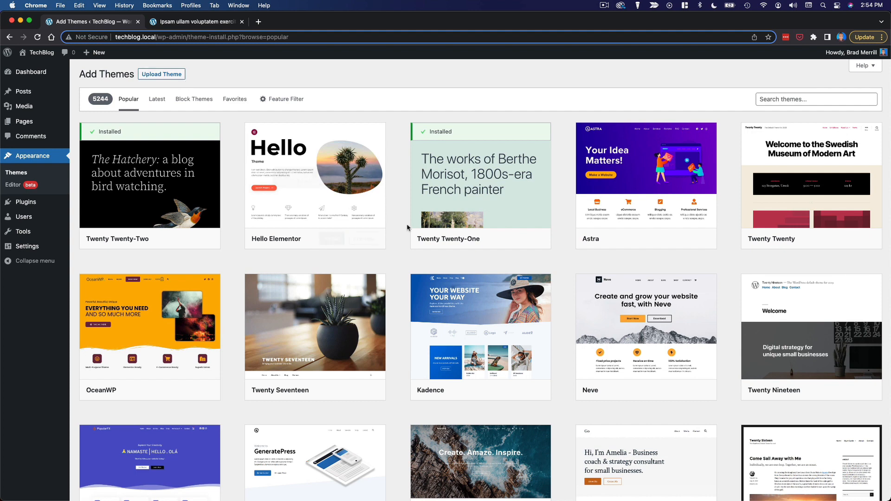
scroll("down", 3)
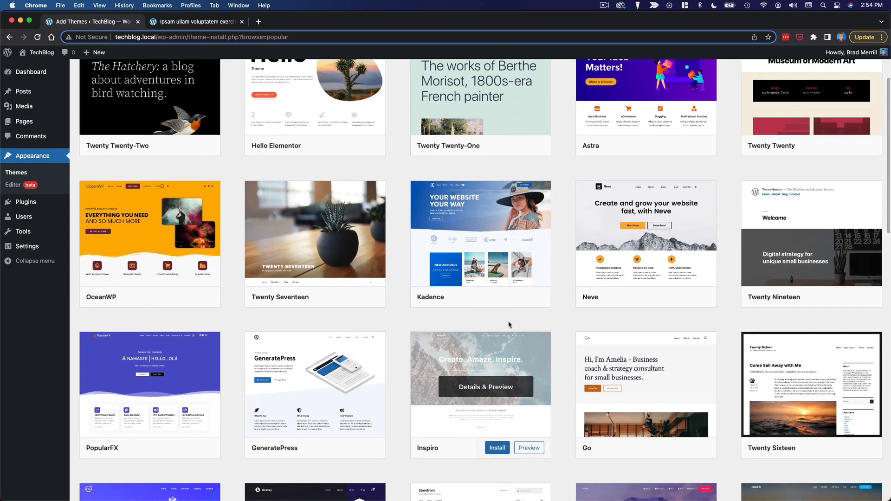
mouse_move(466, 261)
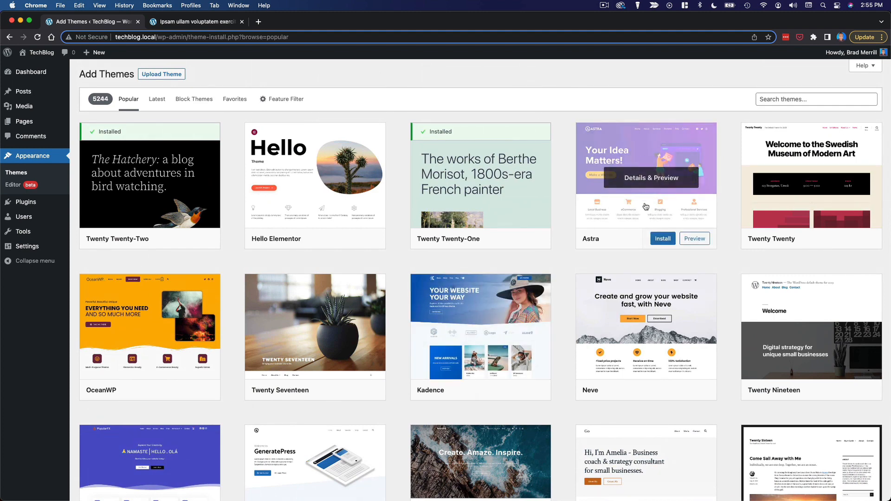
mouse_move(481, 335)
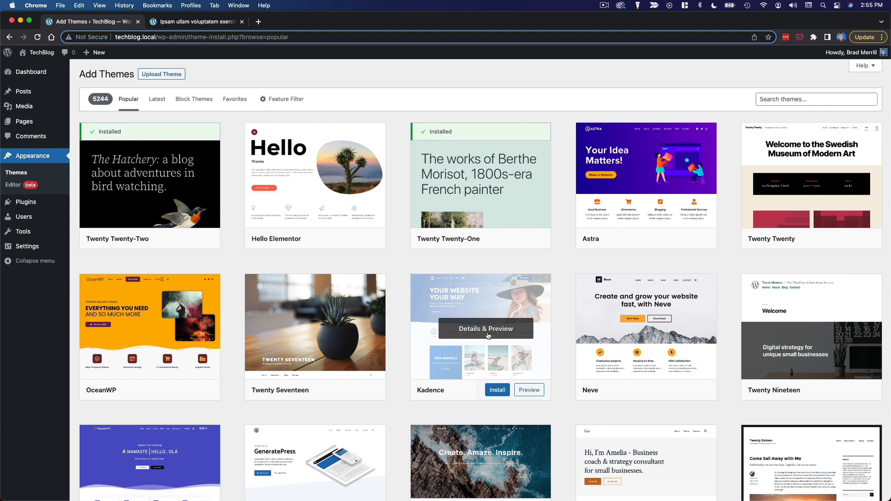
mouse_move(462, 341)
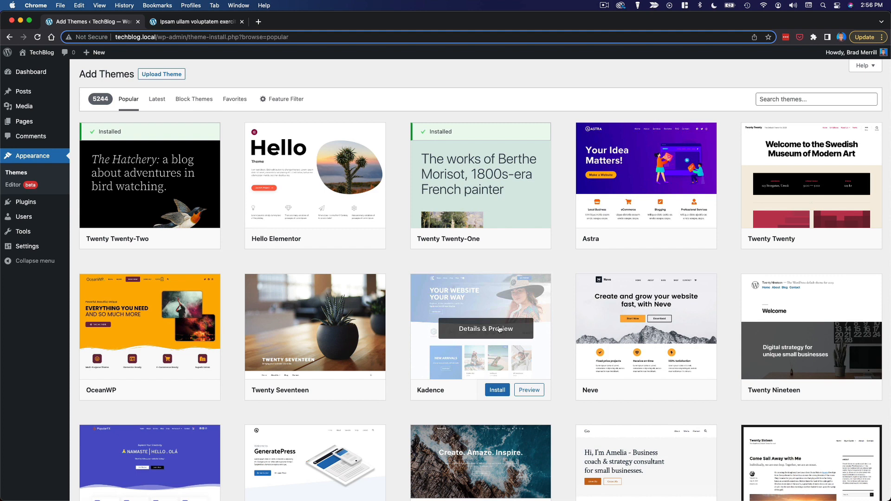
Install the Kadence theme from its card and activate it.
left_click(496, 390)
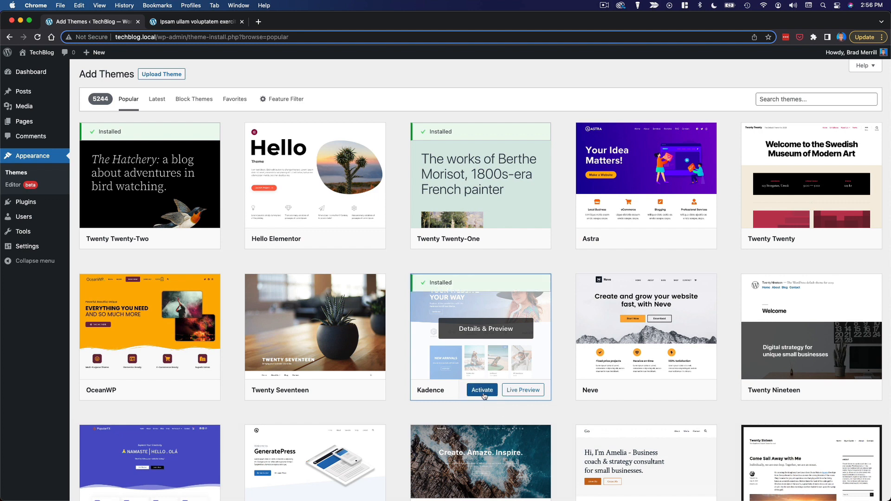
left_click(482, 390)
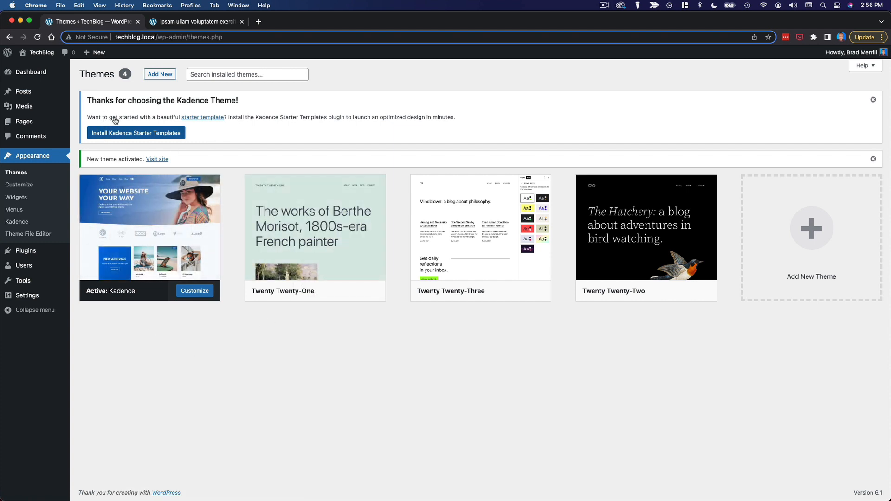
mouse_move(588, 135)
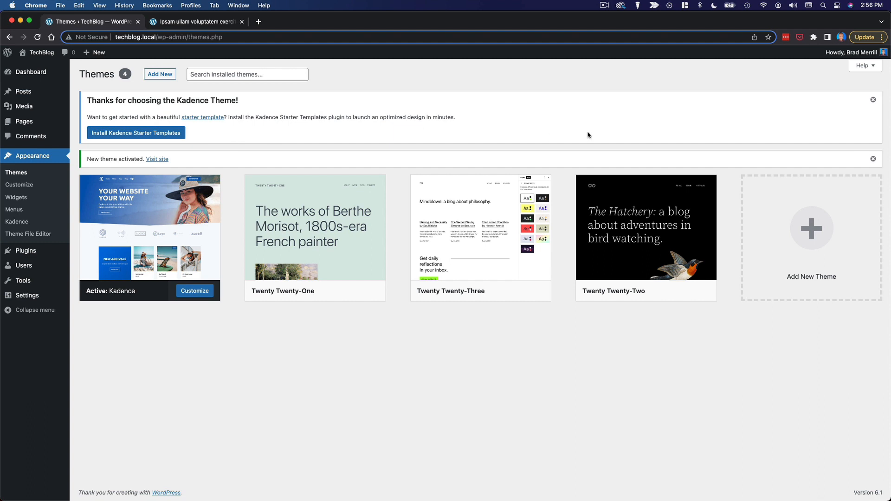
Close the 'Thanks for choosing the Kadence Theme!' starter templates notice.
left_click(873, 100)
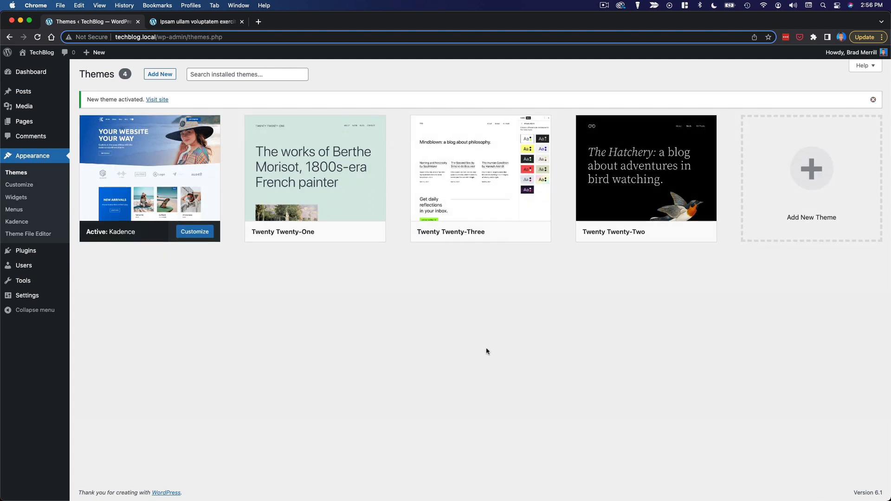
mouse_move(194, 307)
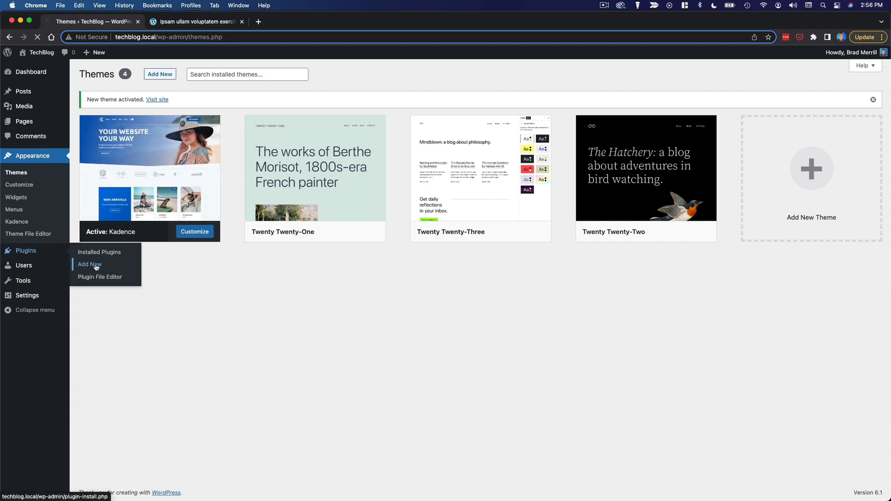
Search Add Plugins for 'kadence blocks', then install and activate Gutenberg Blocks by Kadence.
left_click(89, 264)
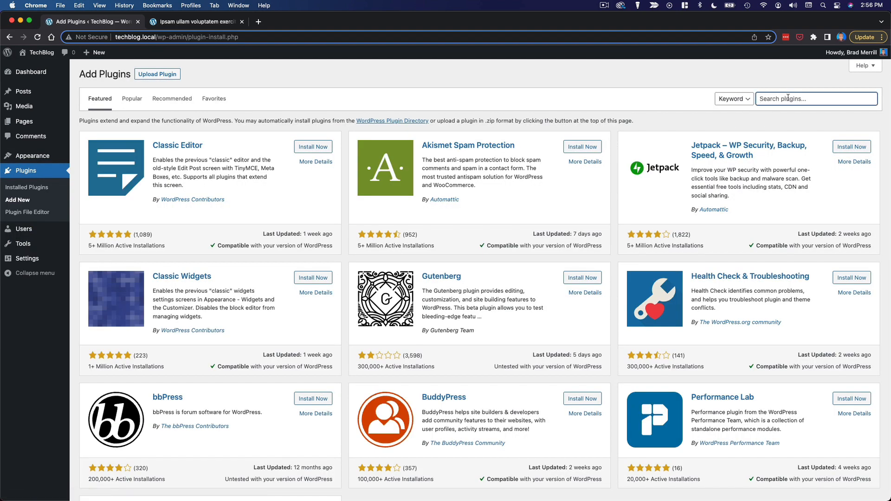
type("kadence bloc")
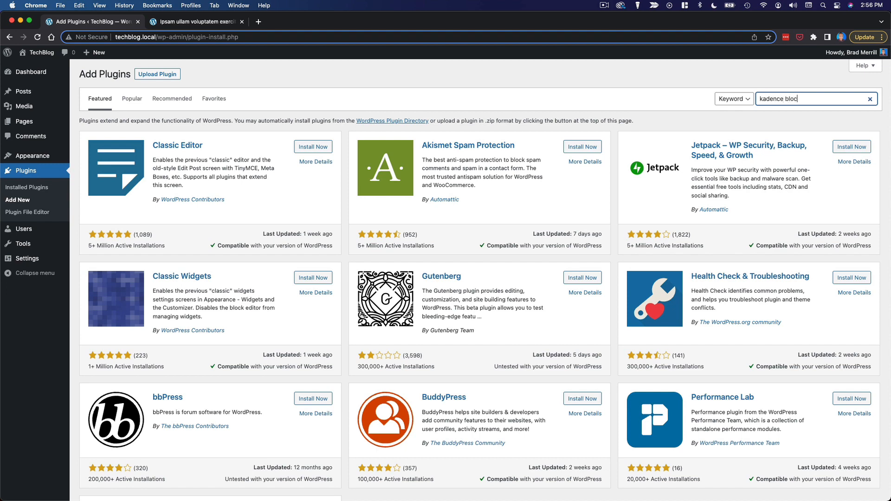
key("Return")
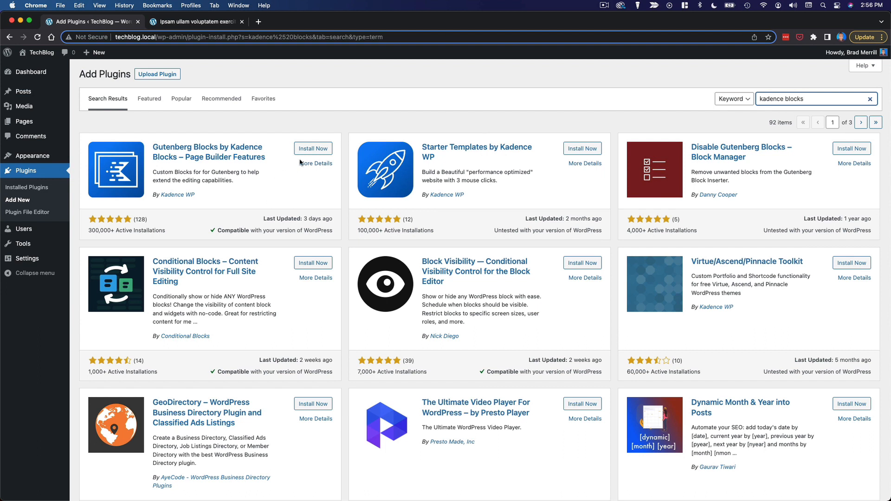
left_click(312, 149)
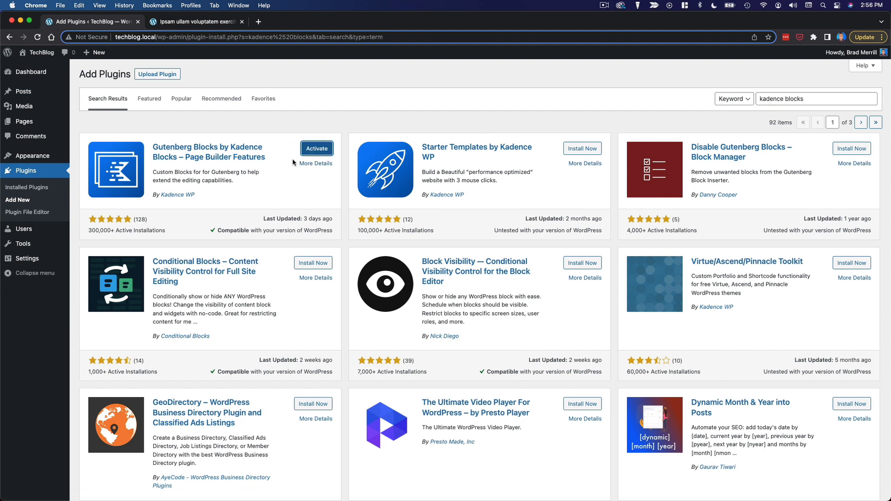
left_click(316, 149)
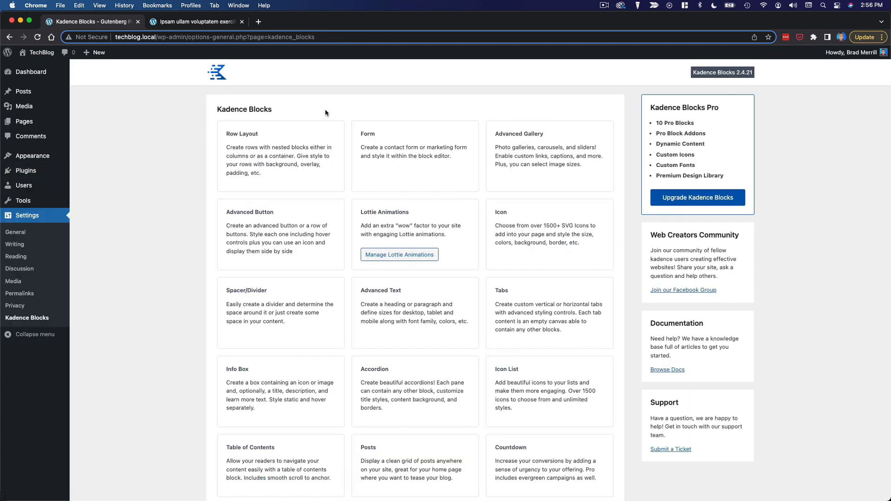
mouse_move(279, 121)
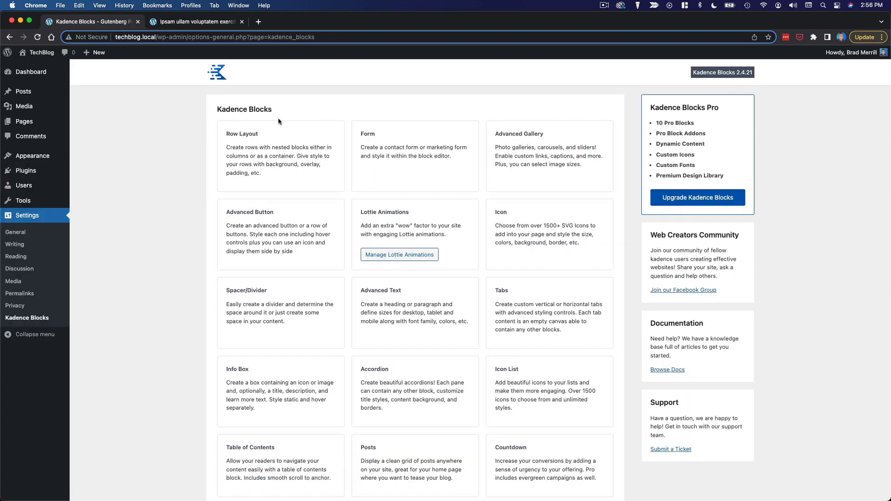
Return to the admin Dashboard showing the site running the Kadence theme.
left_click(31, 72)
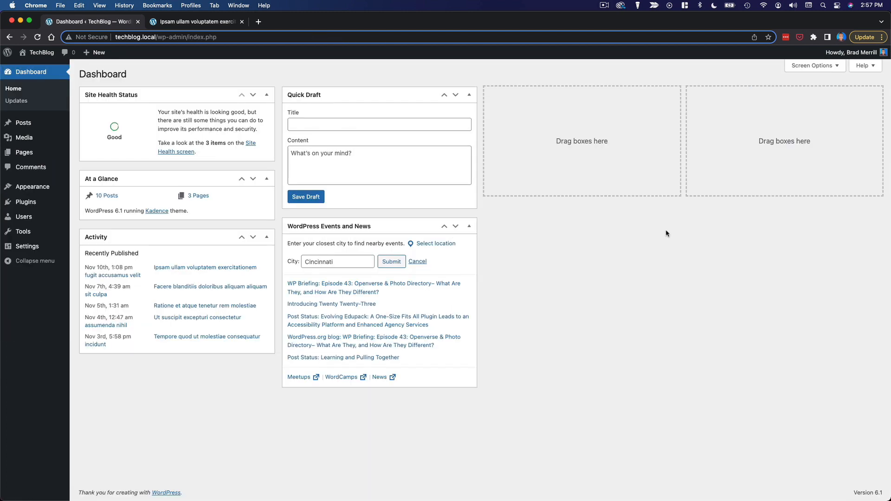